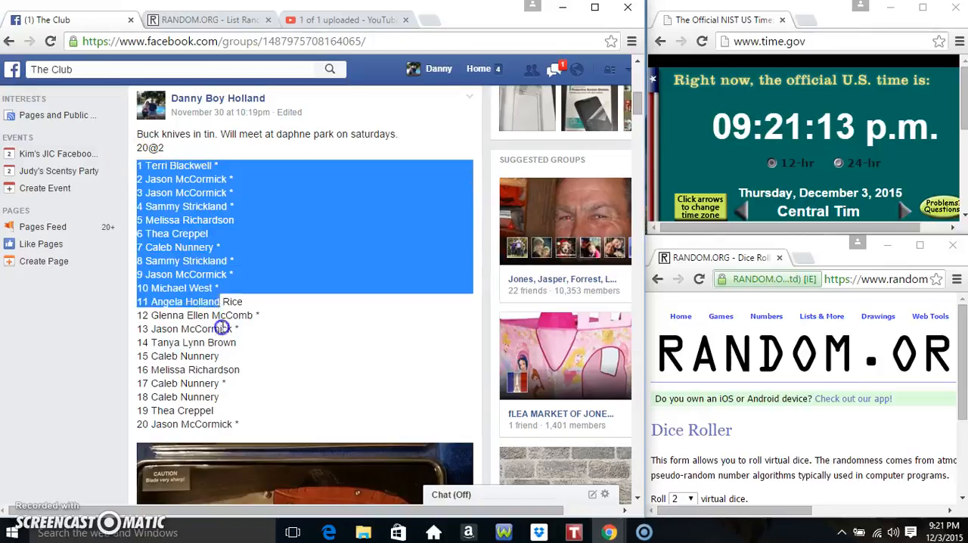
# Copy the numbered name list from the post and comment 'live' under it.
pyautogui.rightClick(221, 329)
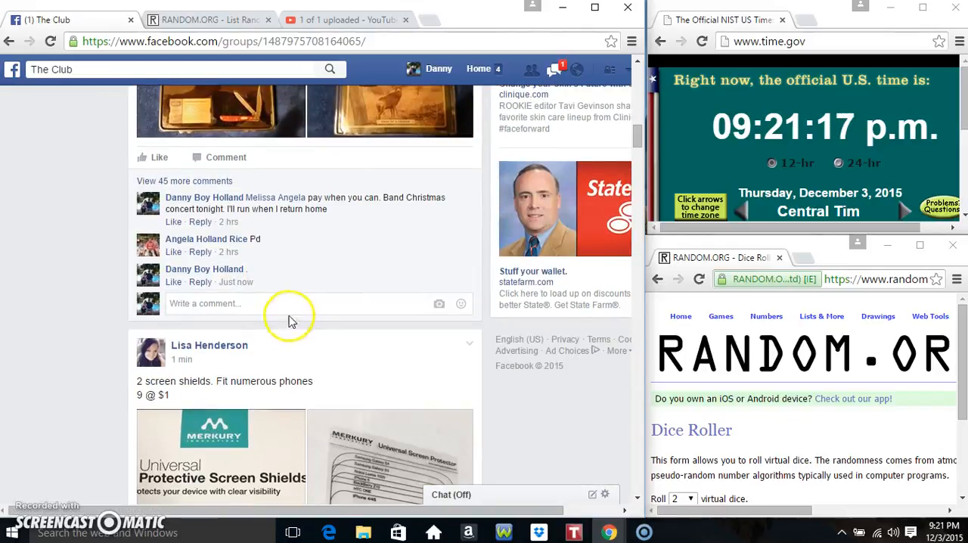
pyautogui.write('liv')
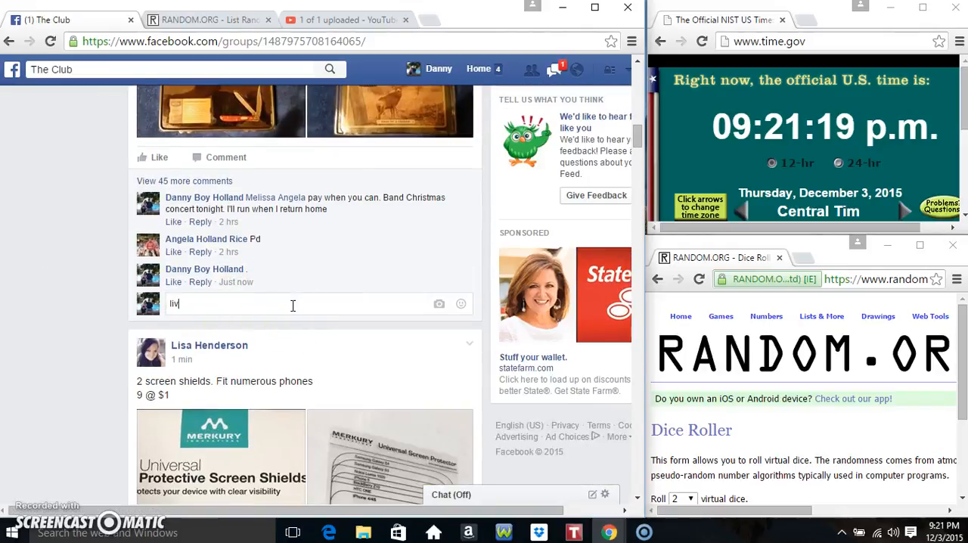
pyautogui.press('enter')
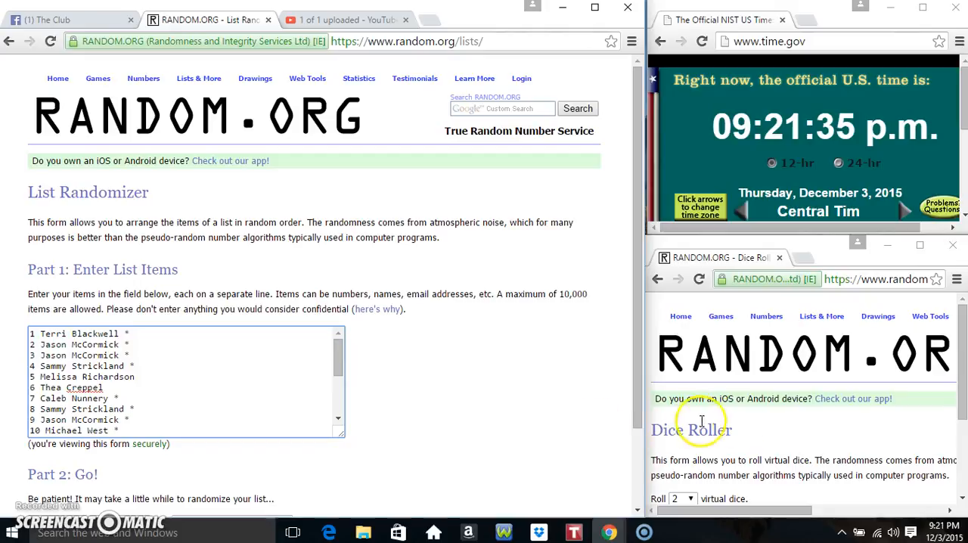
# Roll two virtual dice in the Dice Roller, getting a 1 and a 4.
pyautogui.click(940, 532)
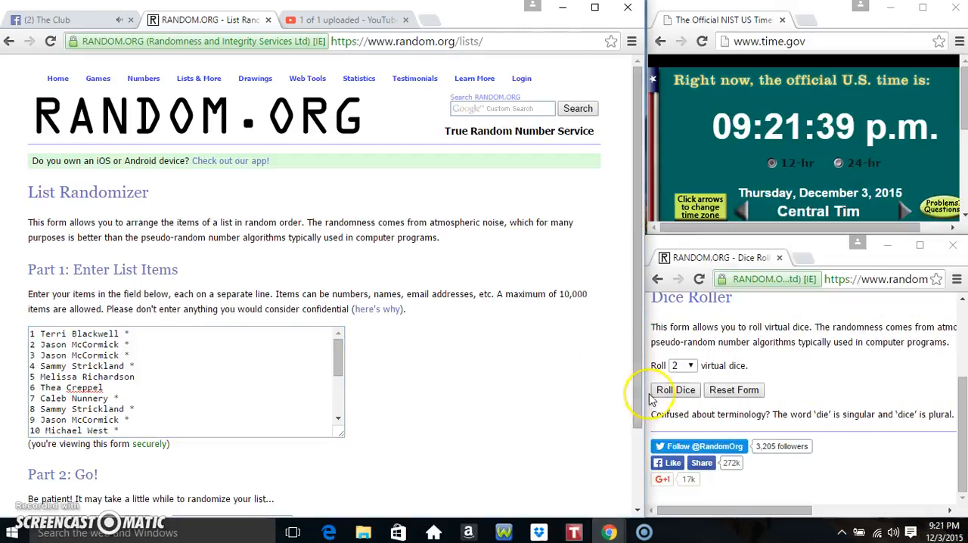
pyautogui.click(675, 390)
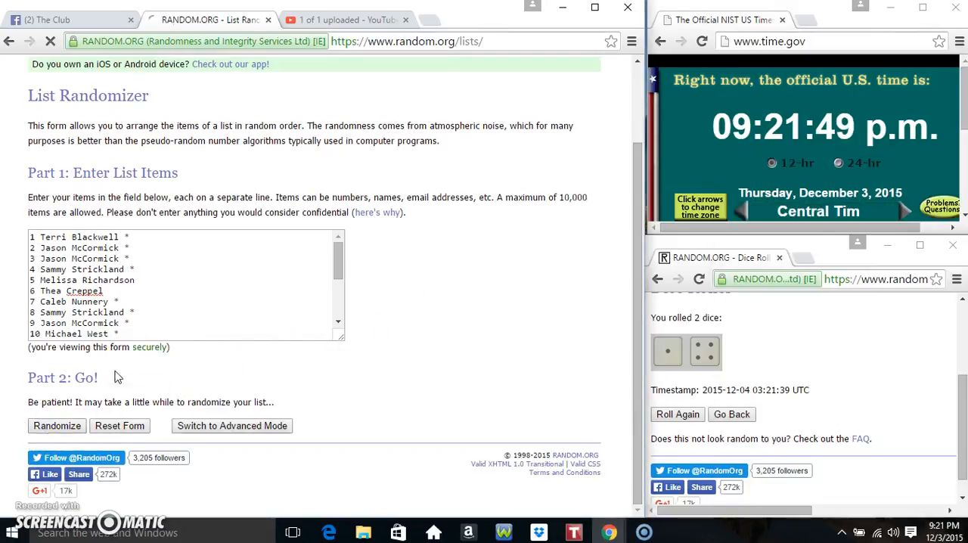
# Shuffle the 20-name list five times in the List Randomizer, then return to the group page.
pyautogui.click(57, 425)
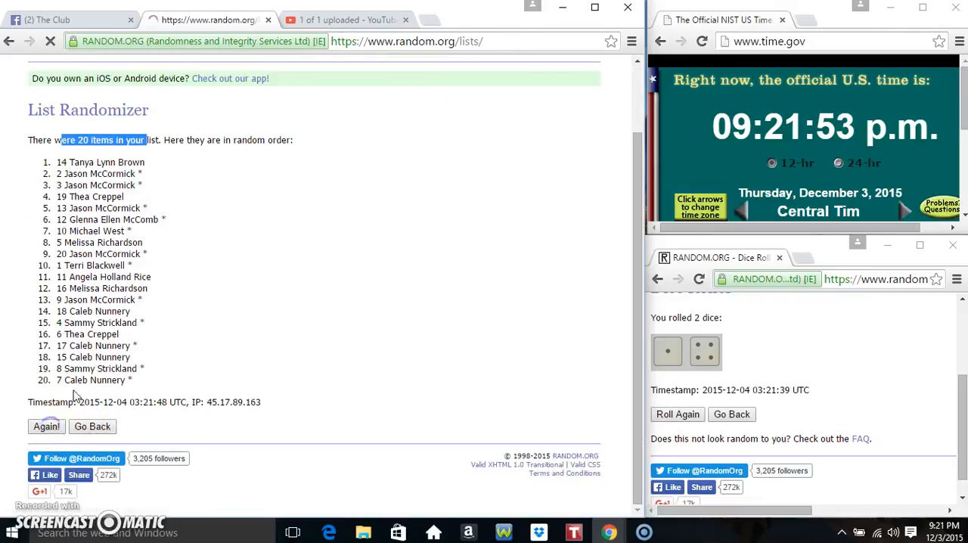
pyautogui.click(45, 426)
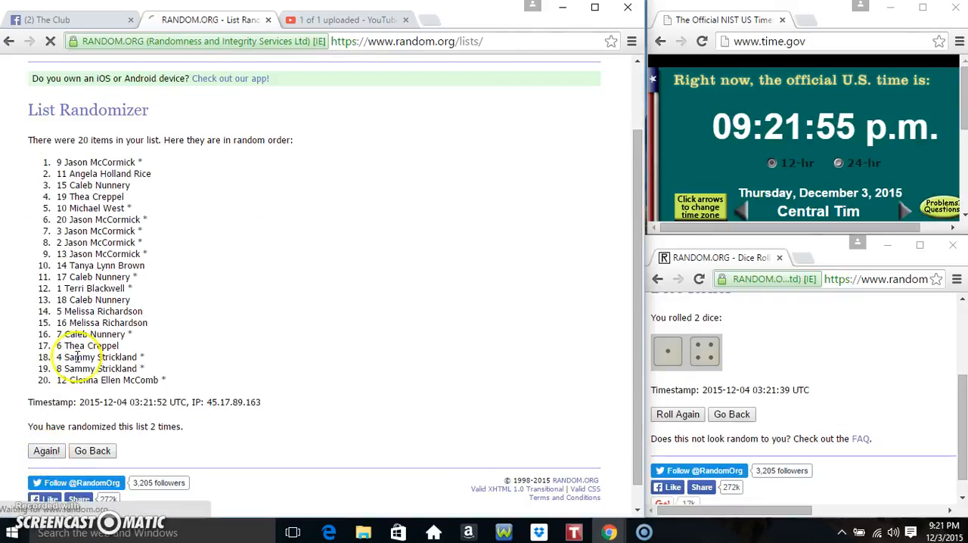
pyautogui.click(45, 451)
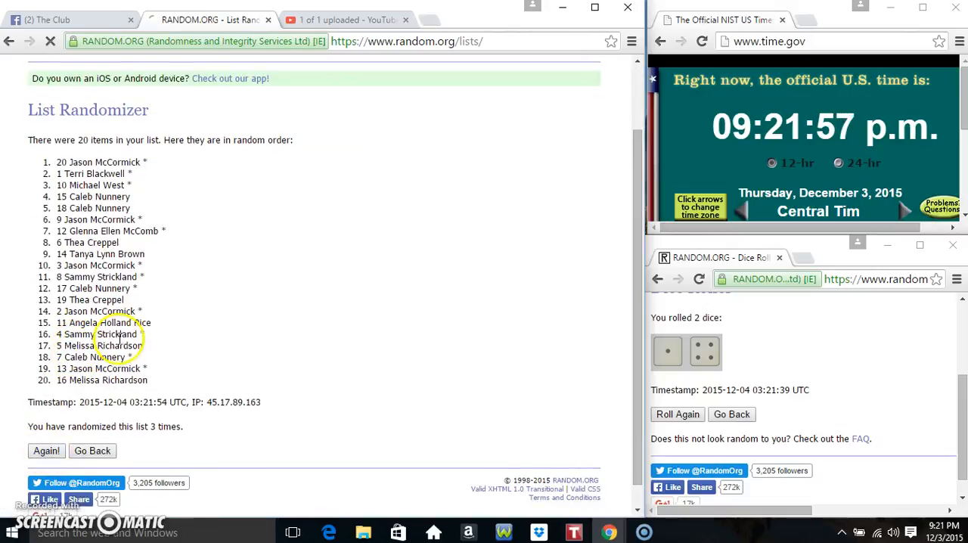
pyautogui.click(45, 450)
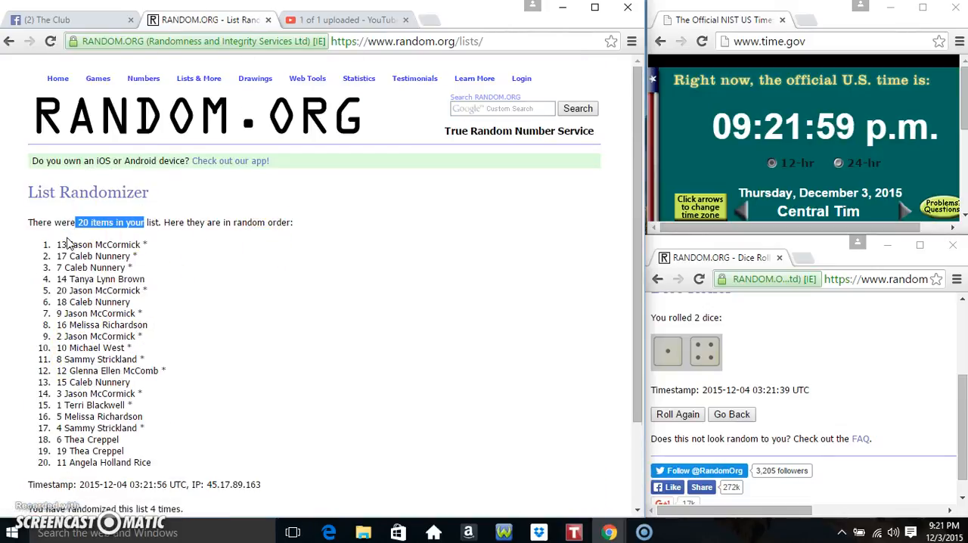
pyautogui.scroll(-3)
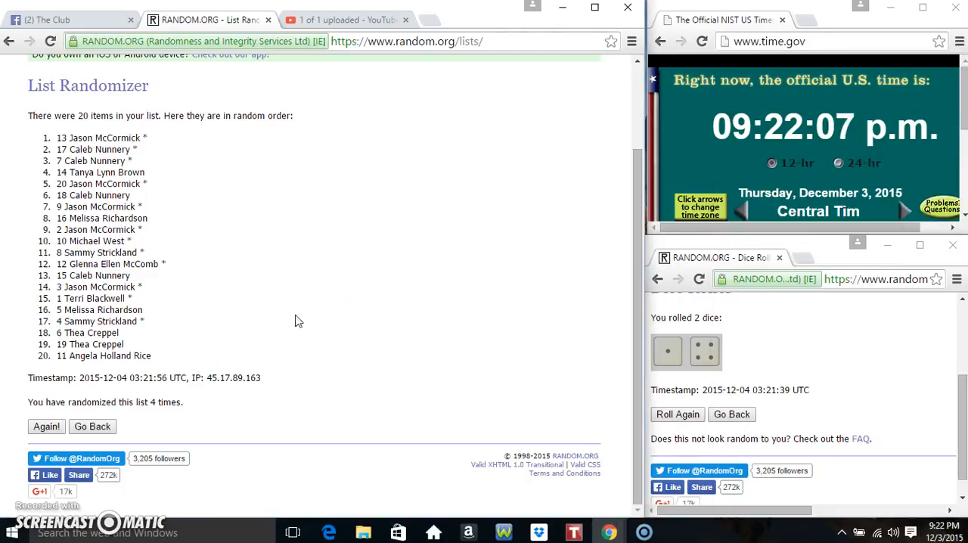
pyautogui.click(45, 426)
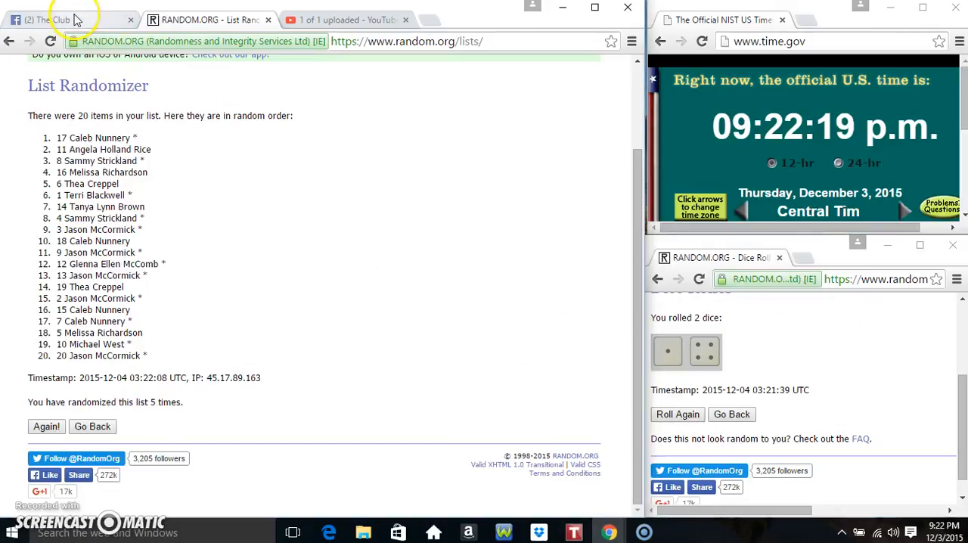
pyautogui.click(61, 18)
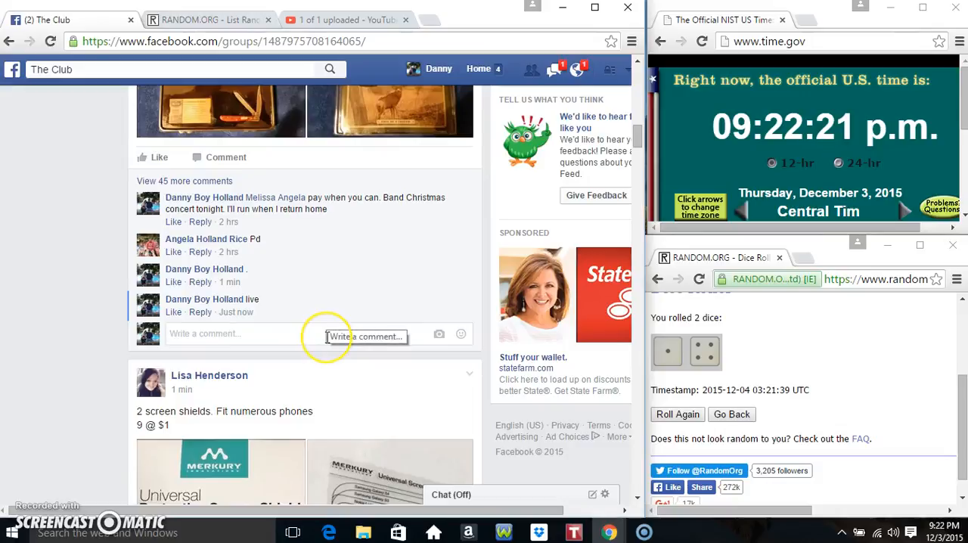